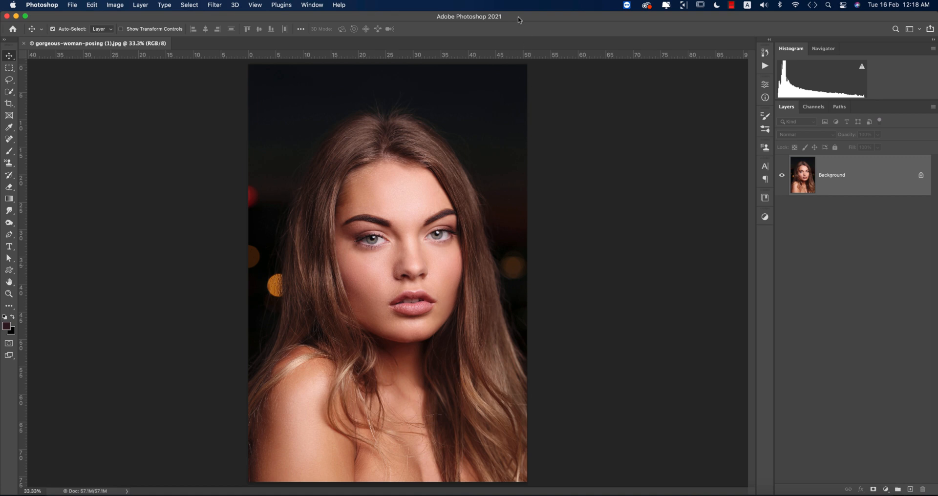
mouse_move(615, 192)
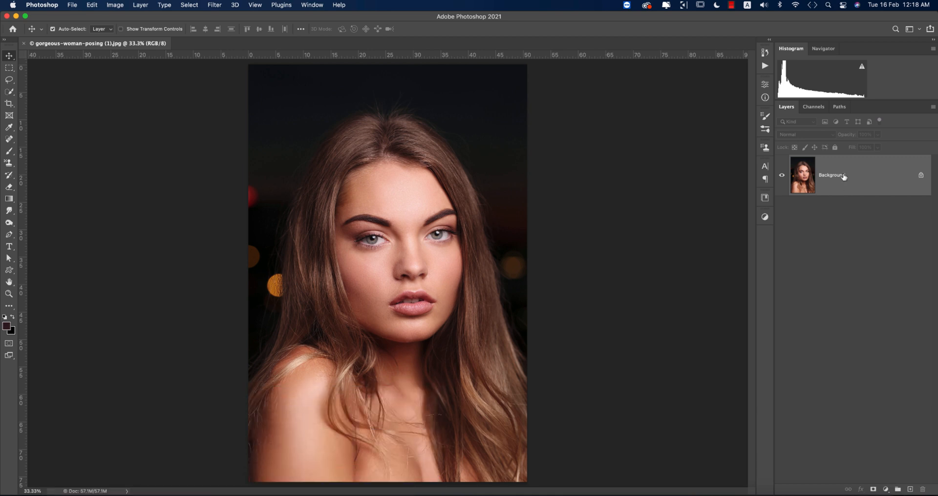
Step: Duplicate the Background layer with Cmd+J to create Layer 1
key(cmd+j)
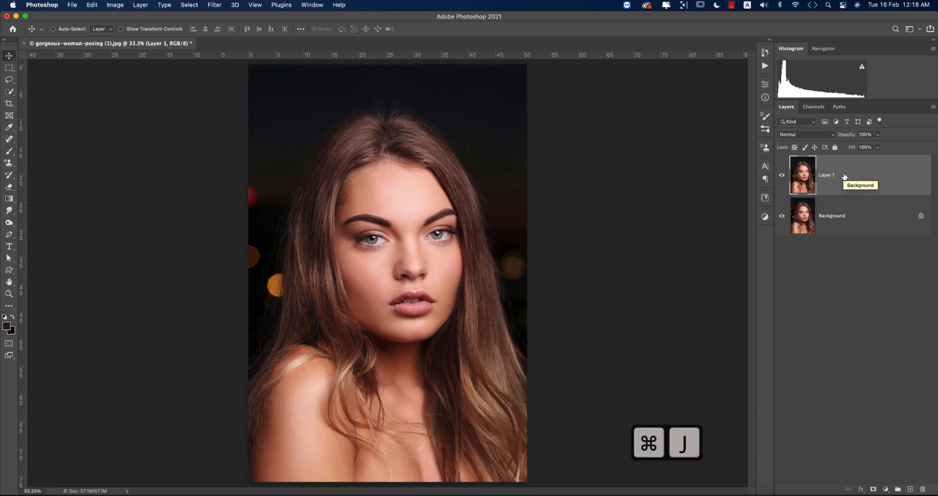
key(cmd+j)
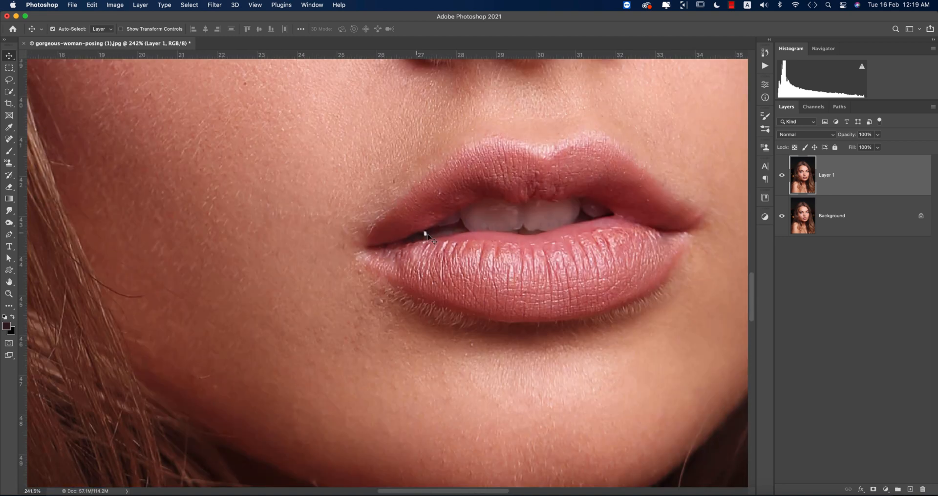
mouse_move(93, 144)
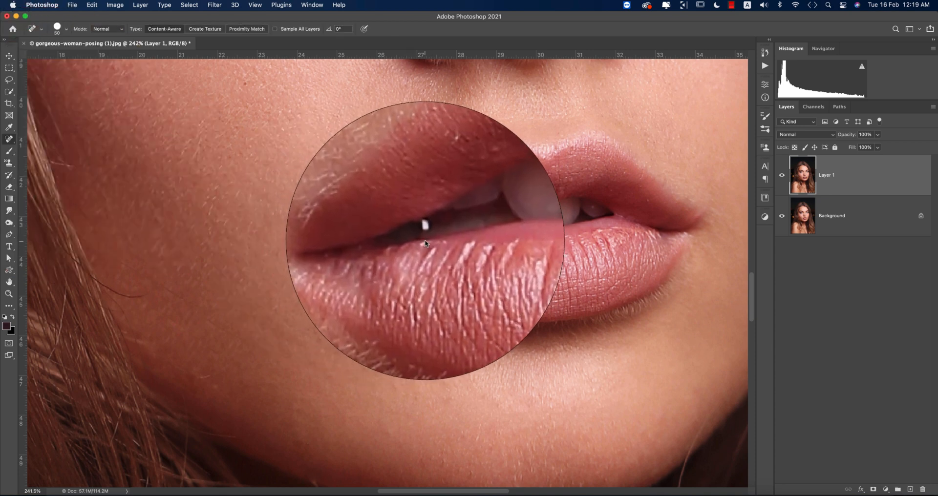
Step: Remove the white speck on the lower lip with the content-aware Spot Healing Brush
click(418, 240)
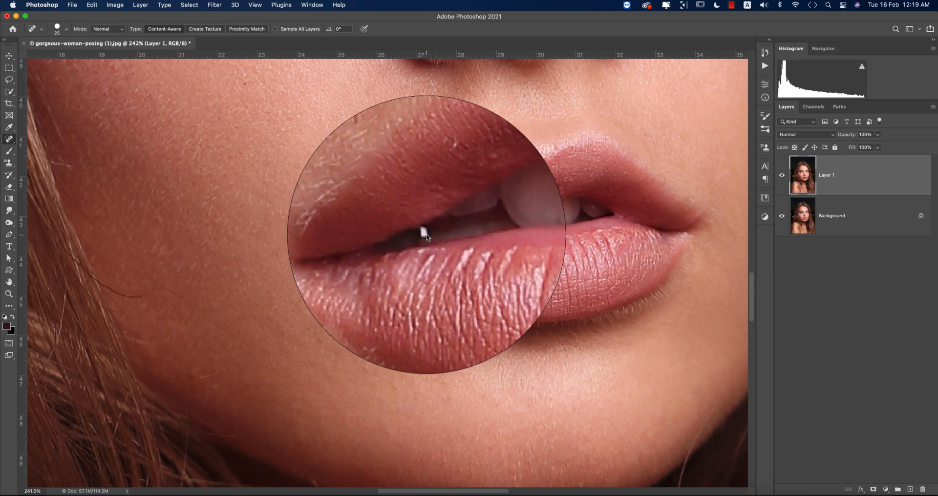
click(425, 233)
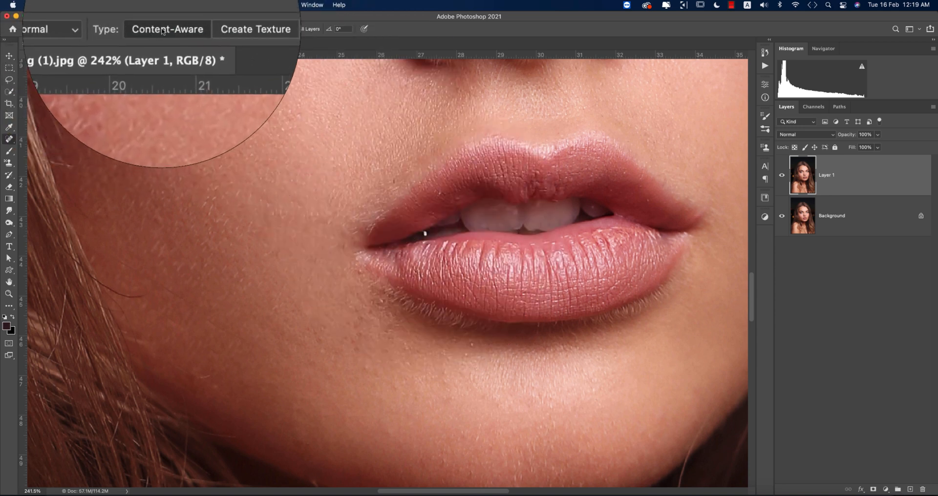
click(48, 29)
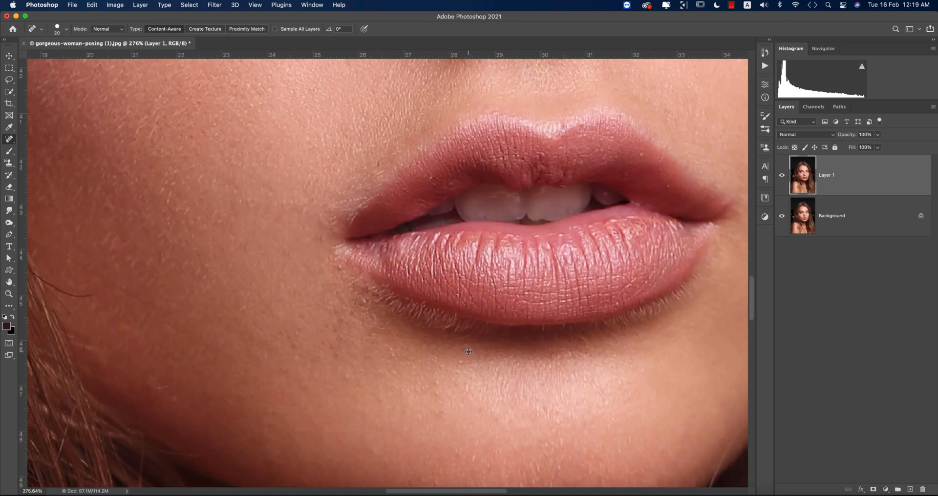
mouse_move(365, 304)
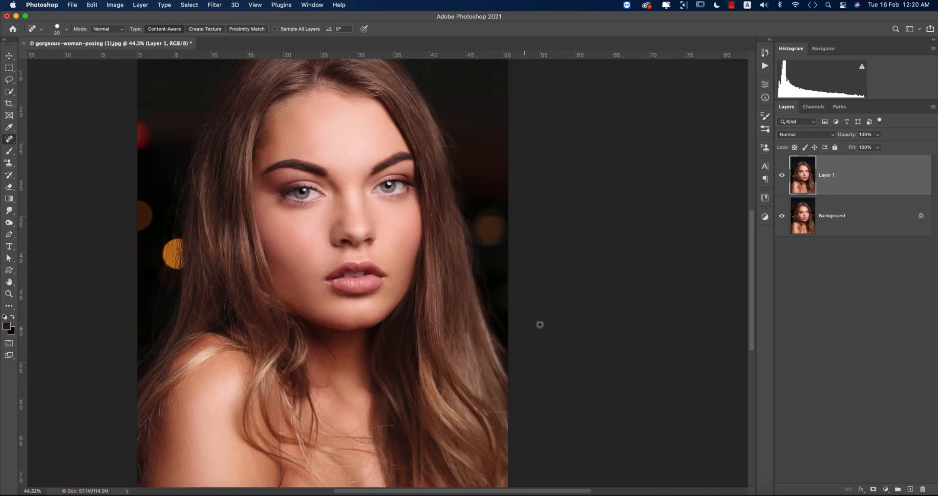
Step: Make two copies of Layer 1 and rename them H and S
click(9, 56)
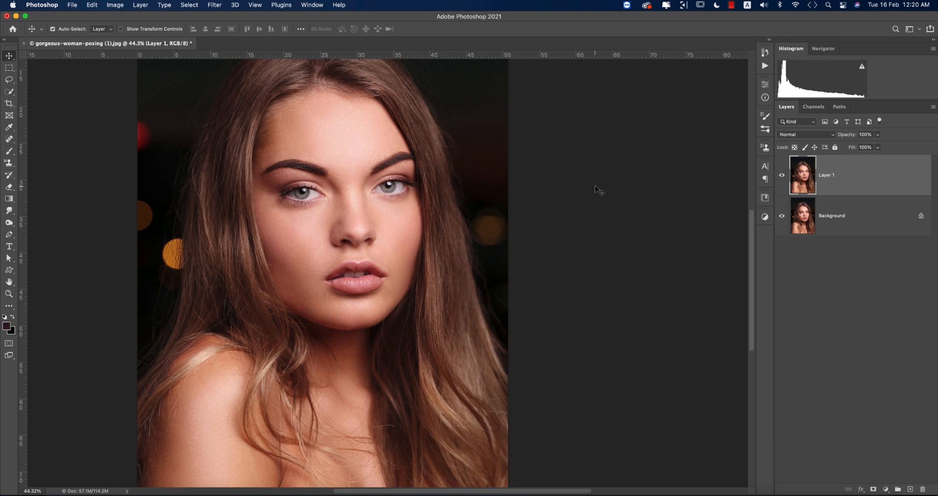
mouse_move(756, 192)
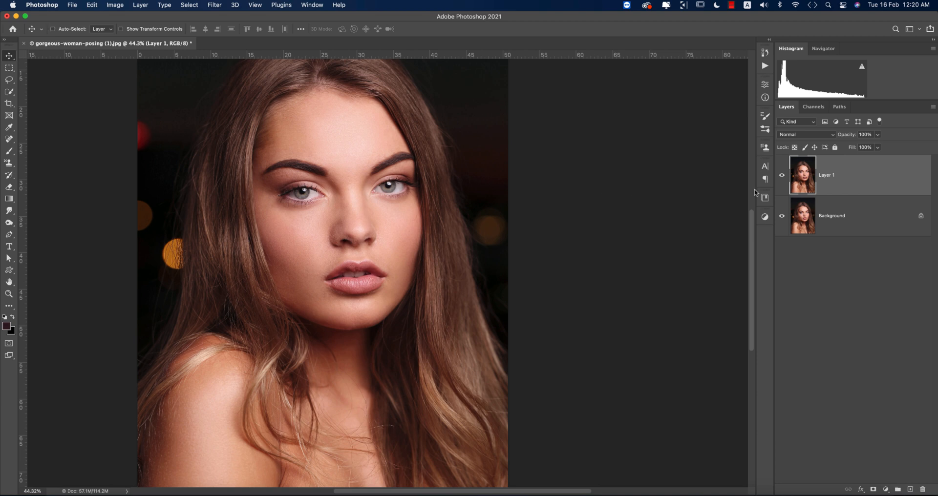
key(cmd+j)
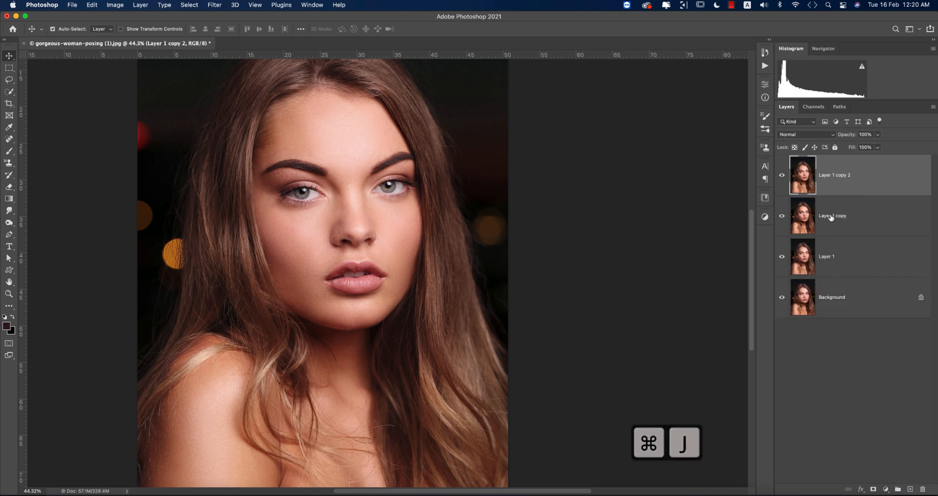
double_click(831, 216)
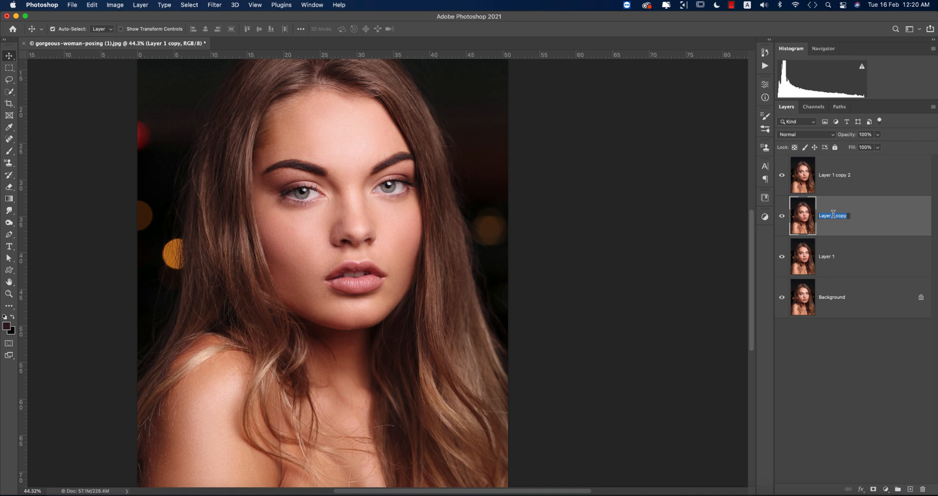
text(H)
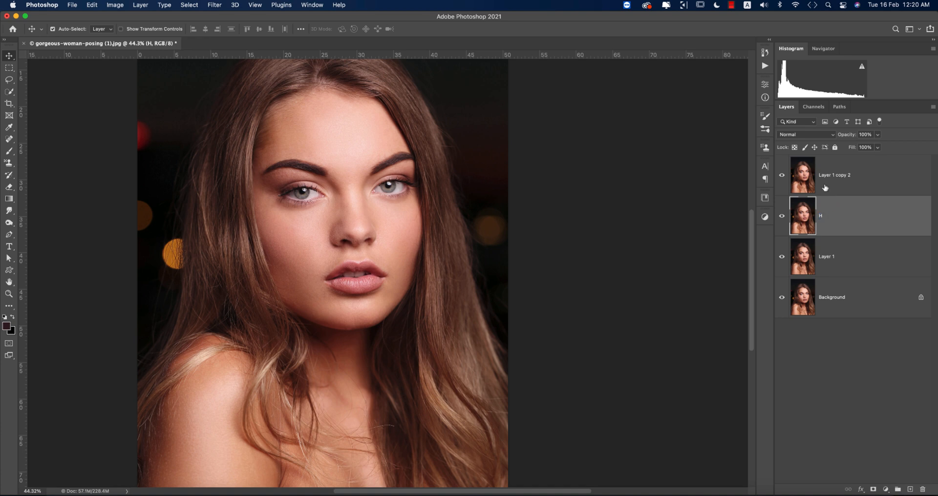
double_click(834, 174)
text(S)
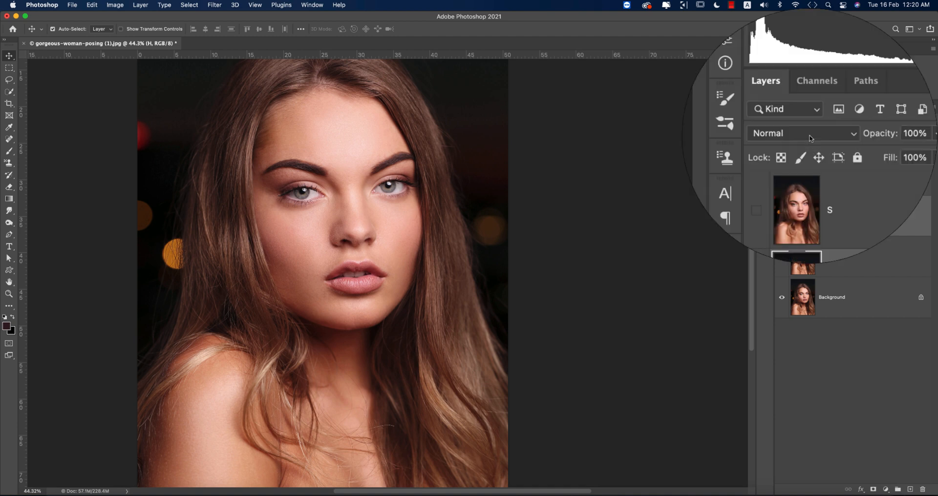
Step: Set layer H to blend only over brighter underlying tones via Blend If
click(801, 133)
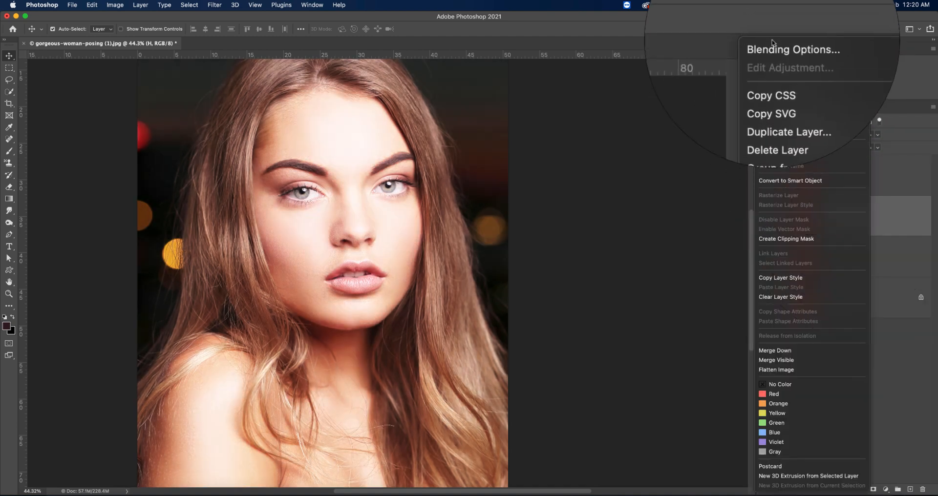
click(793, 49)
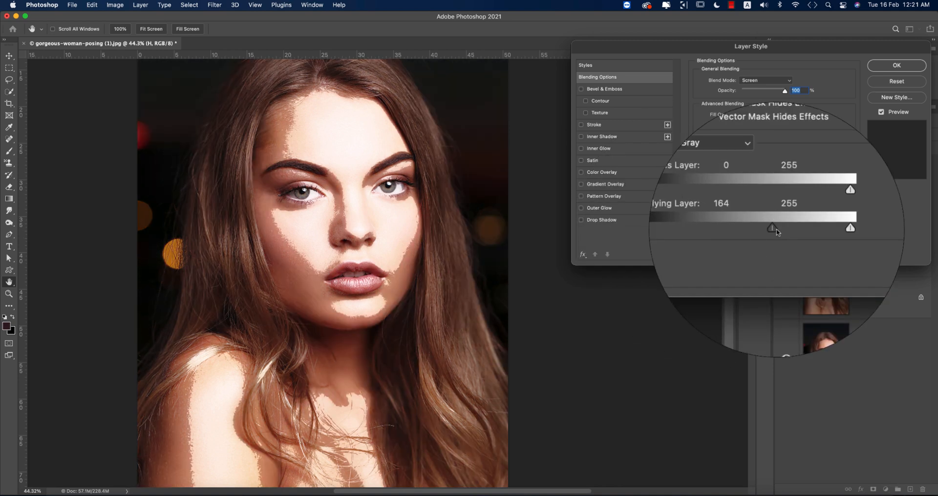
drag(772, 228, 796, 227)
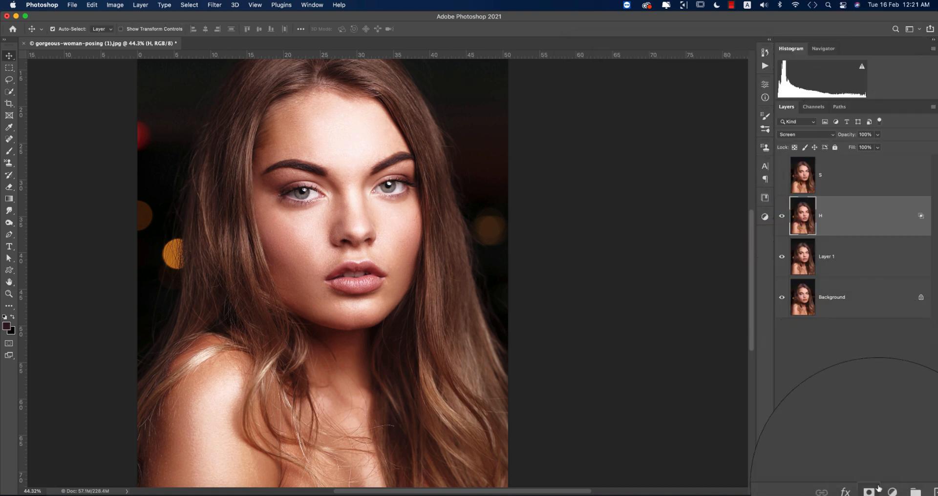
Step: Give H a layer mask from Apply Image, then show H and select S
click(871, 490)
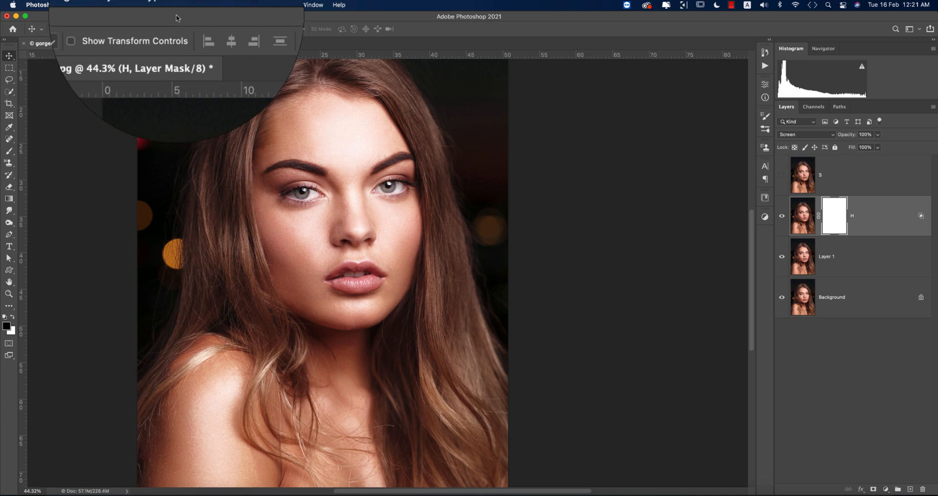
click(114, 5)
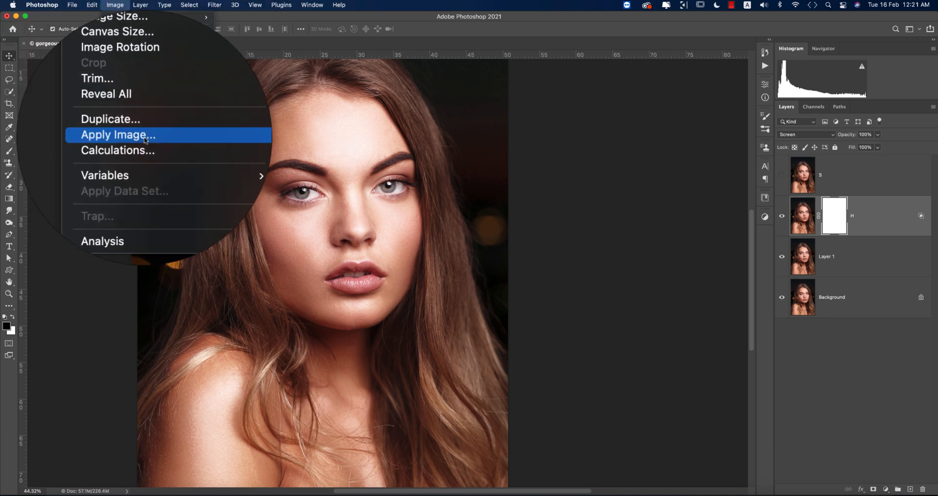
click(118, 135)
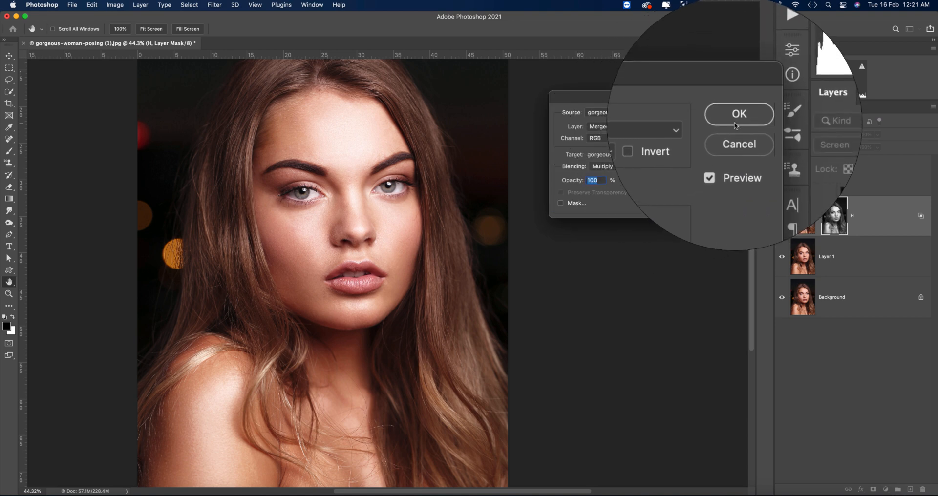
click(738, 113)
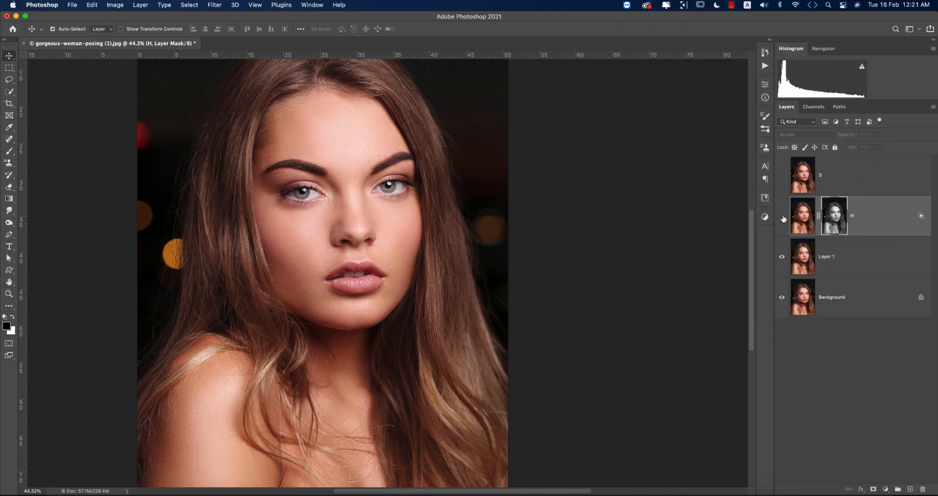
click(781, 216)
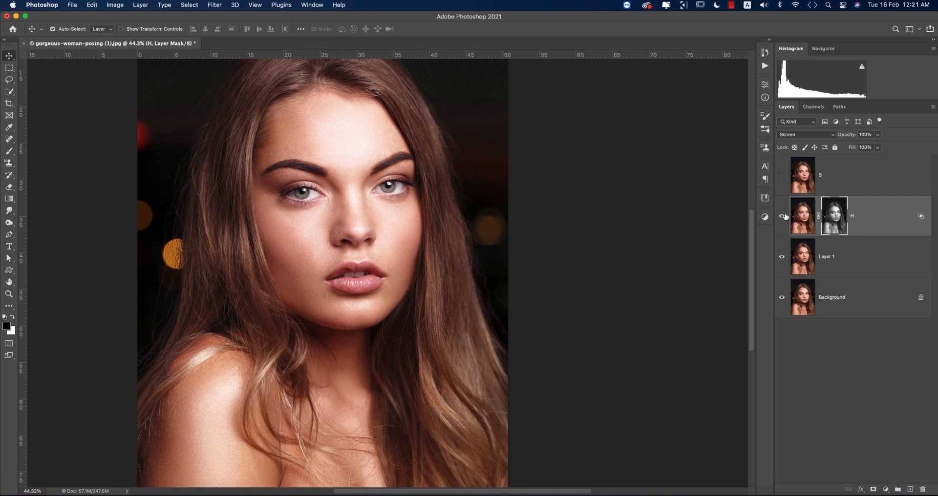
click(802, 175)
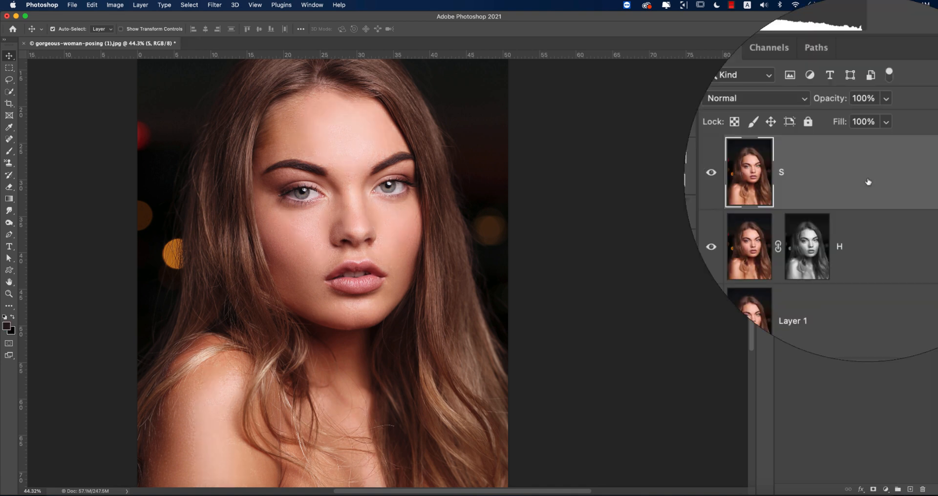
Step: Set layer S to Multiply blending in its Blending Options
click(756, 98)
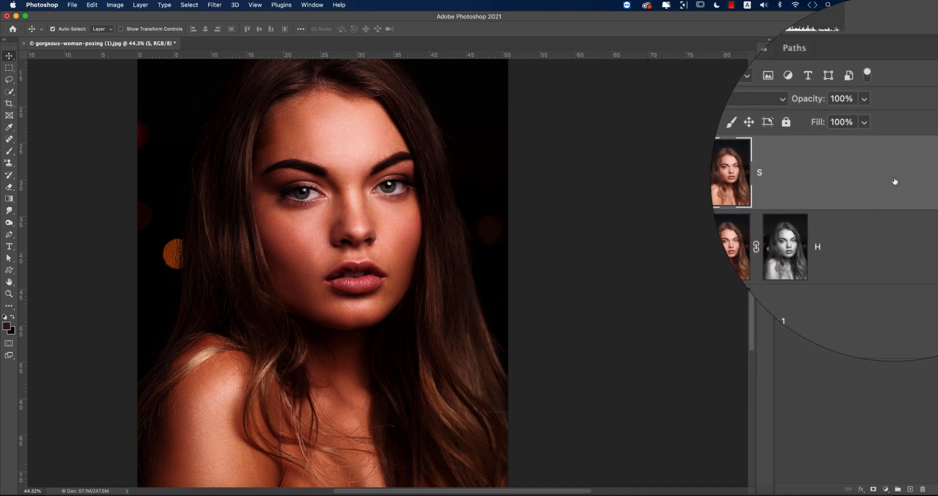
right_click(730, 171)
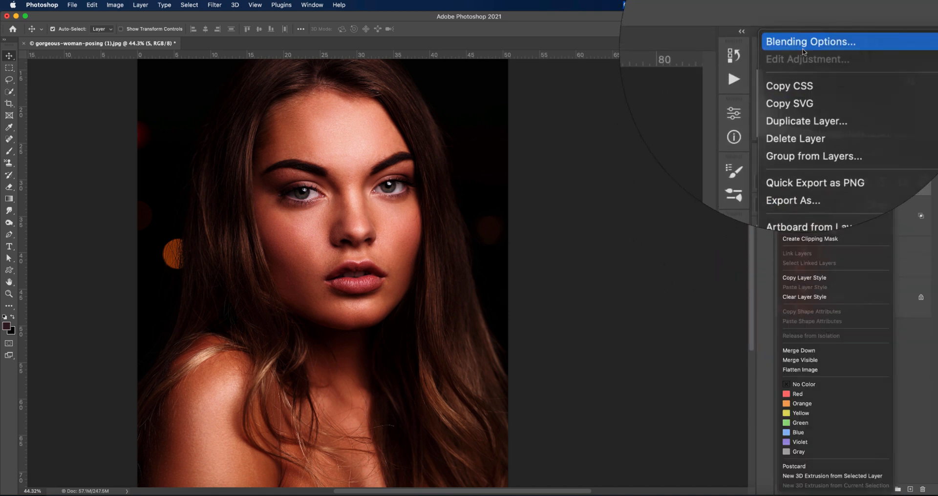
click(810, 41)
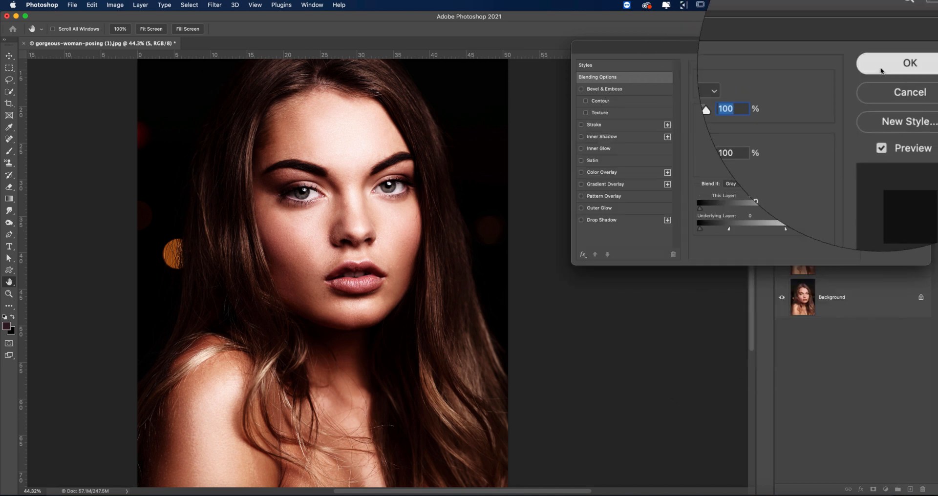
click(909, 63)
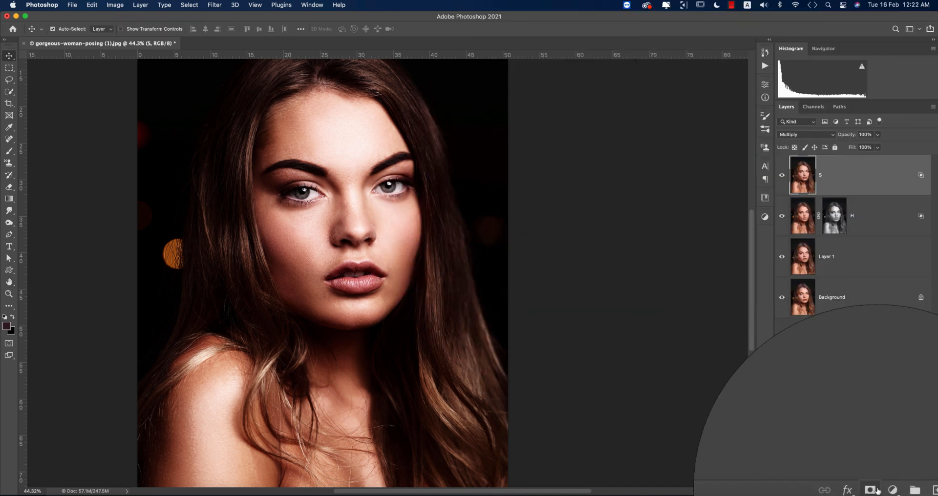
Step: Mask S with an inverted Apply Image of the merged portrait
click(115, 4)
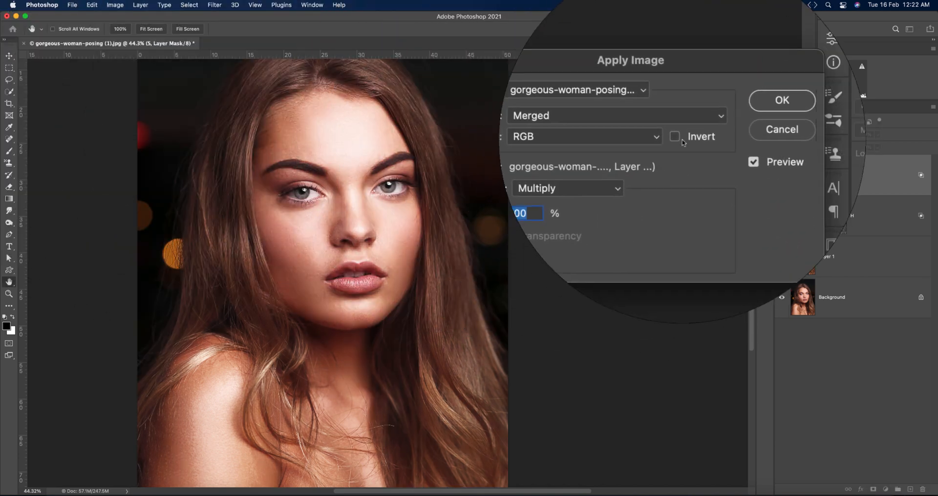
click(674, 136)
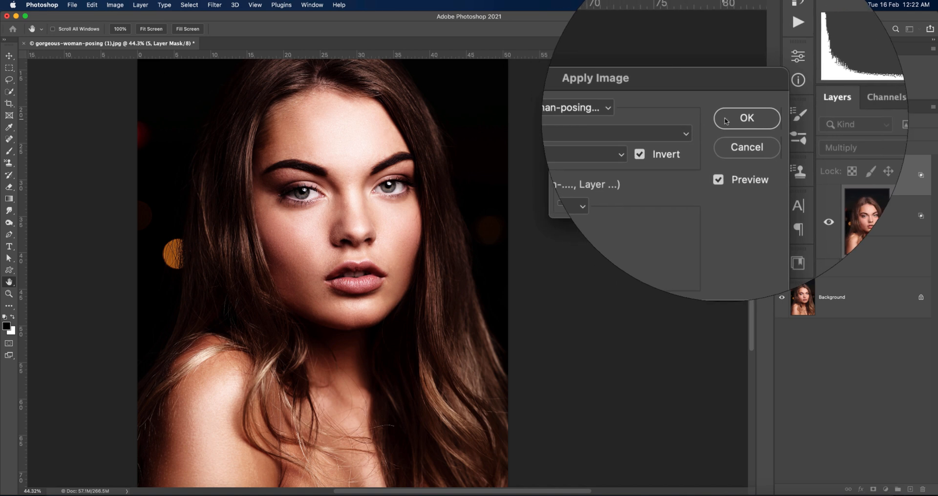
click(746, 118)
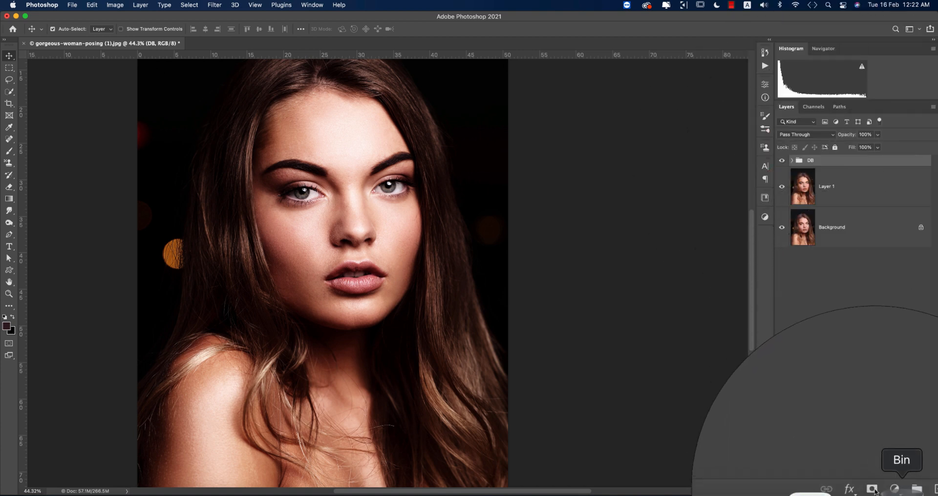
Step: Mask the DB group with Apply Image and convert it to a smart object
click(873, 490)
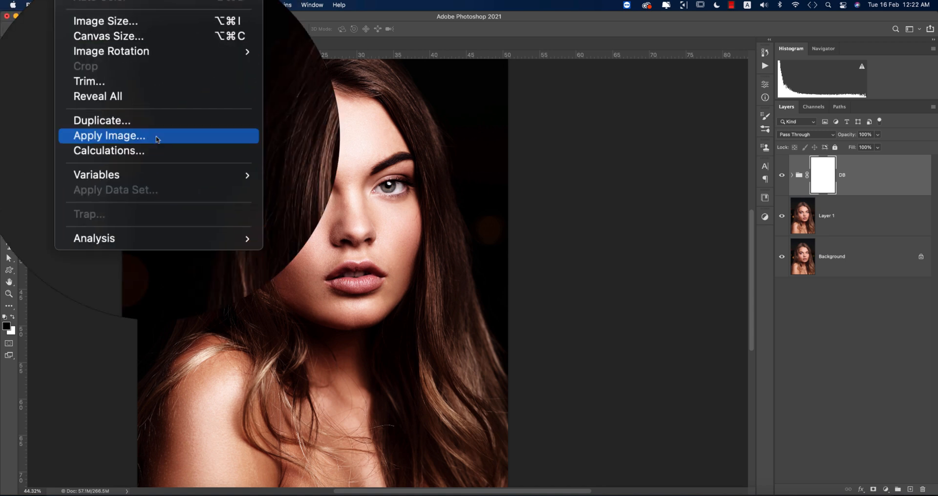
click(109, 135)
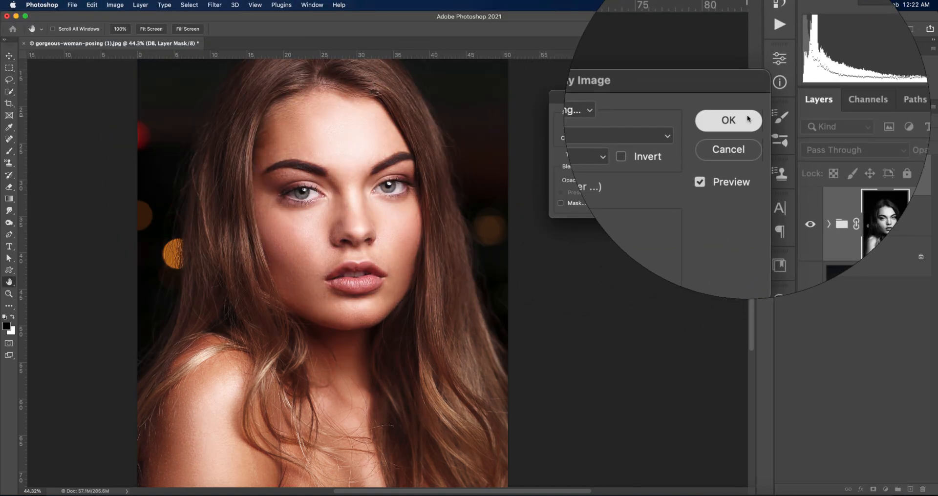
click(728, 120)
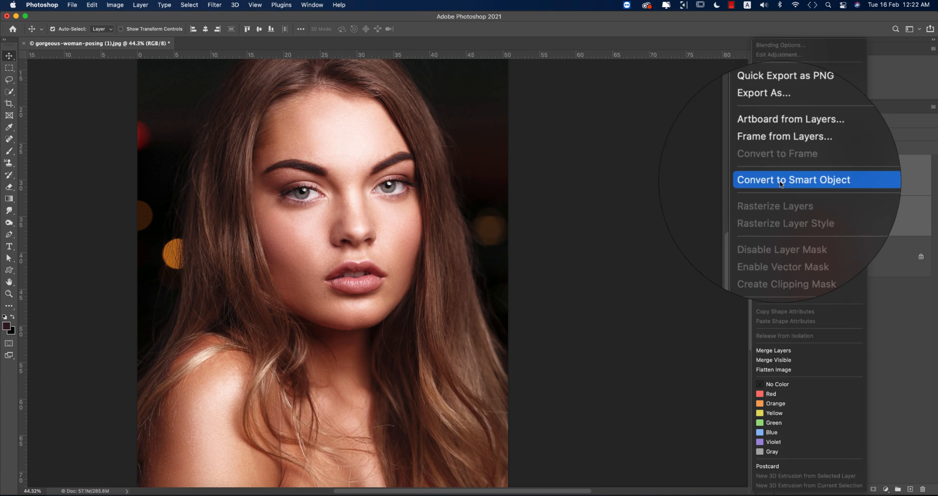
click(794, 179)
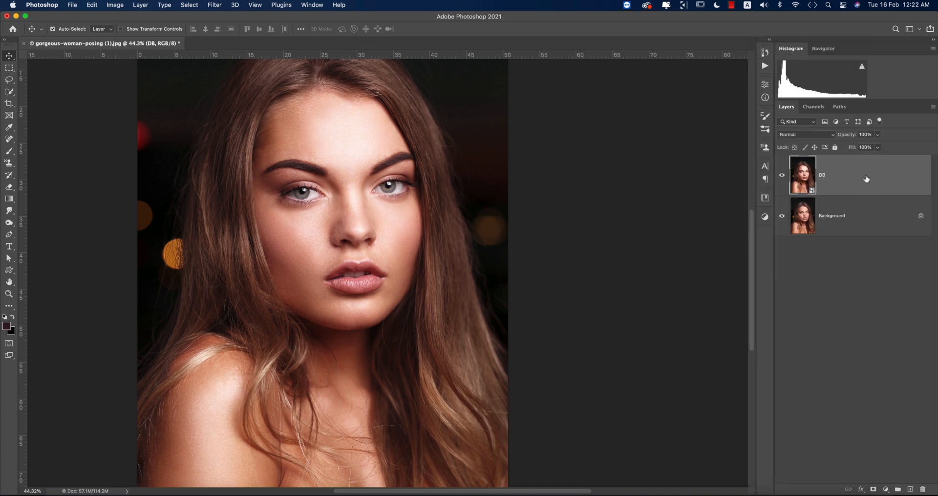
click(210, 5)
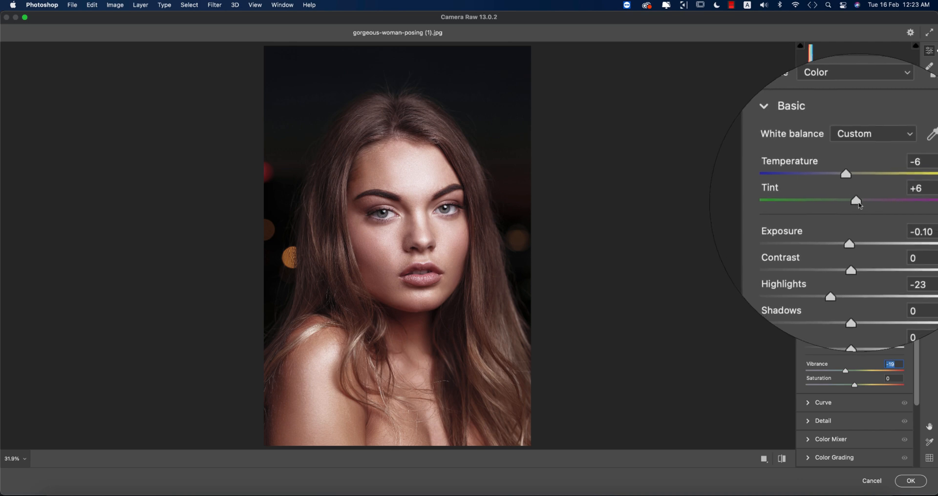
Step: Set Blacks +20, Texture -19, Clarity -13, and add sharpening and noise reduction
scroll(down, 3)
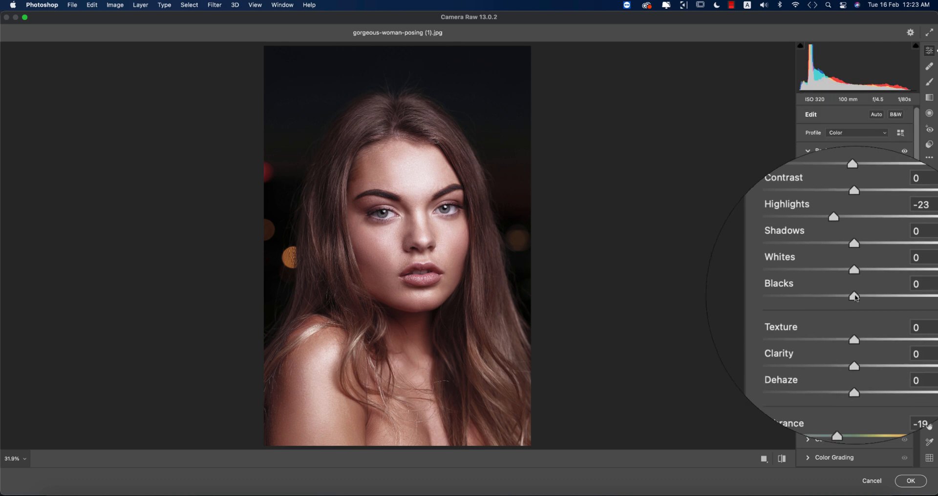
scroll(up, 3)
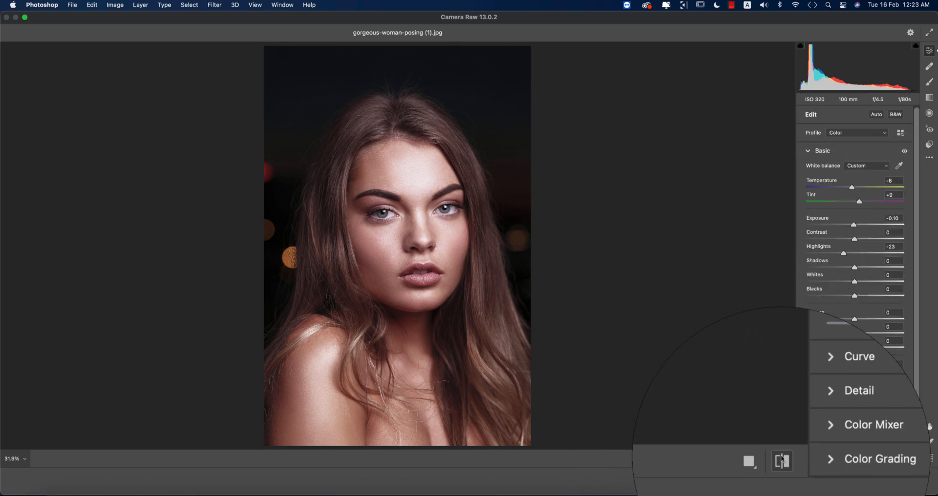
mouse_move(782, 461)
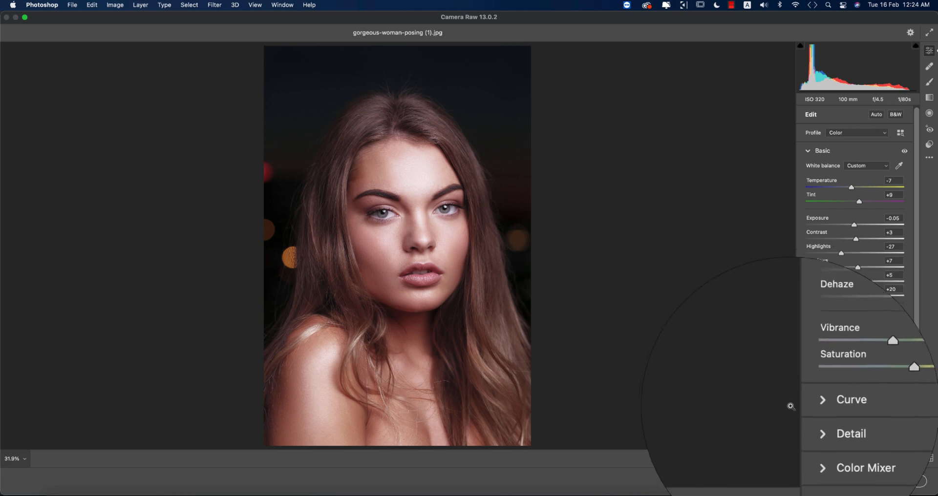
scroll(down, 3)
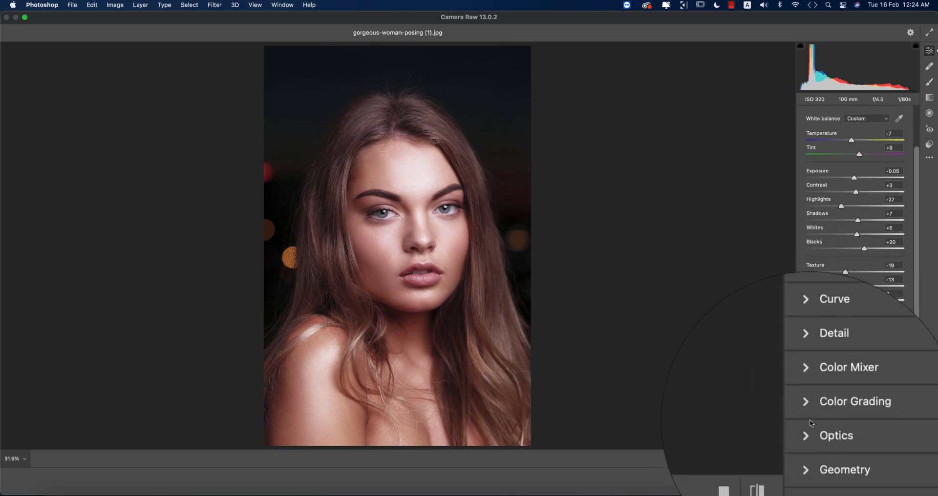
click(834, 333)
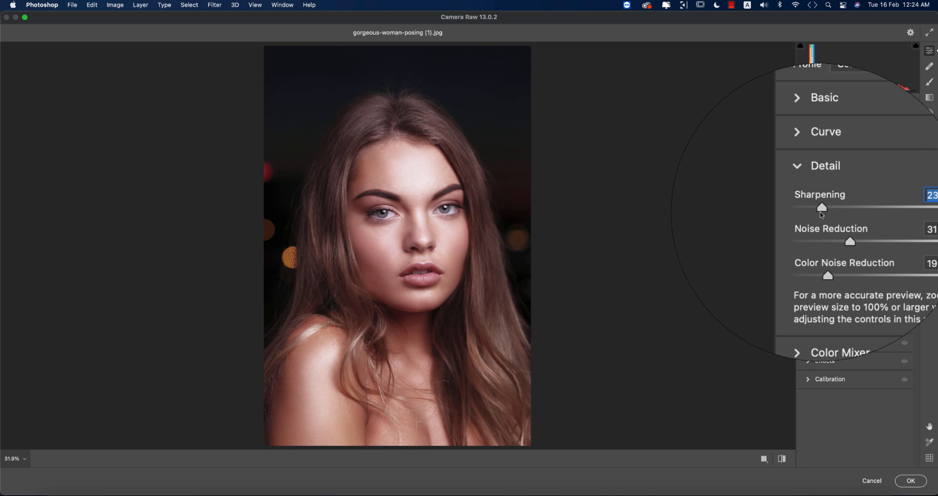
Step: Grade shadows to hue 110, saturation 12, compare before/after, then collapse Color Grading
click(825, 166)
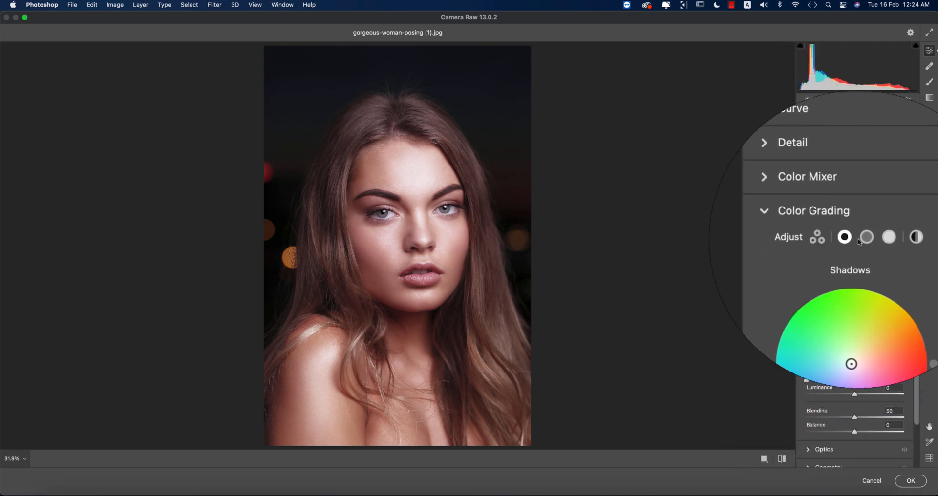
mouse_move(845, 237)
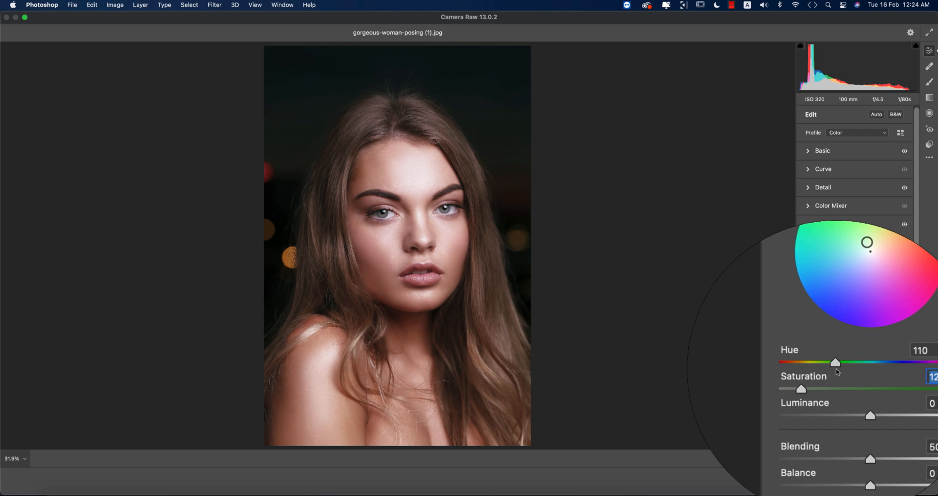
click(833, 223)
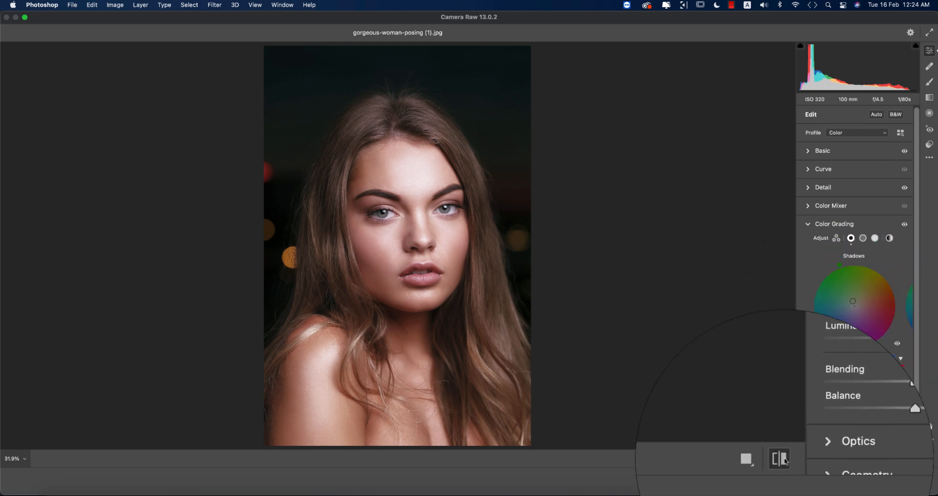
mouse_move(779, 459)
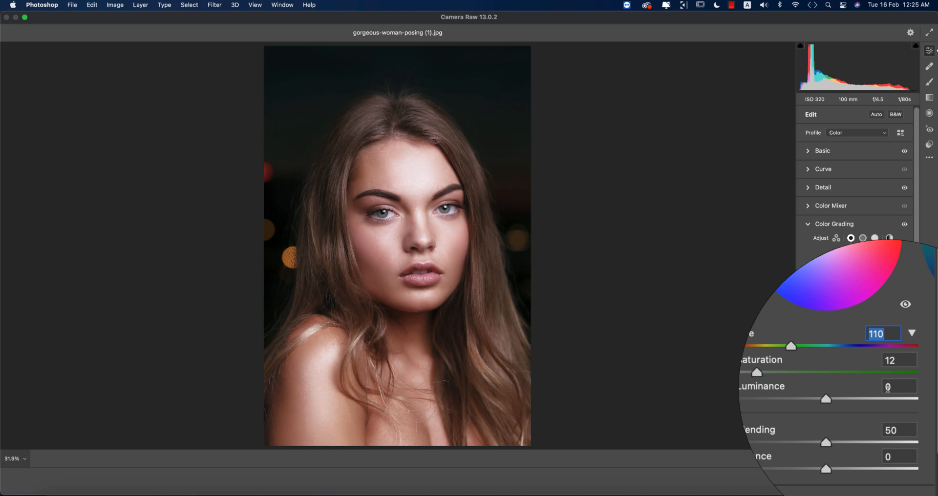
click(875, 238)
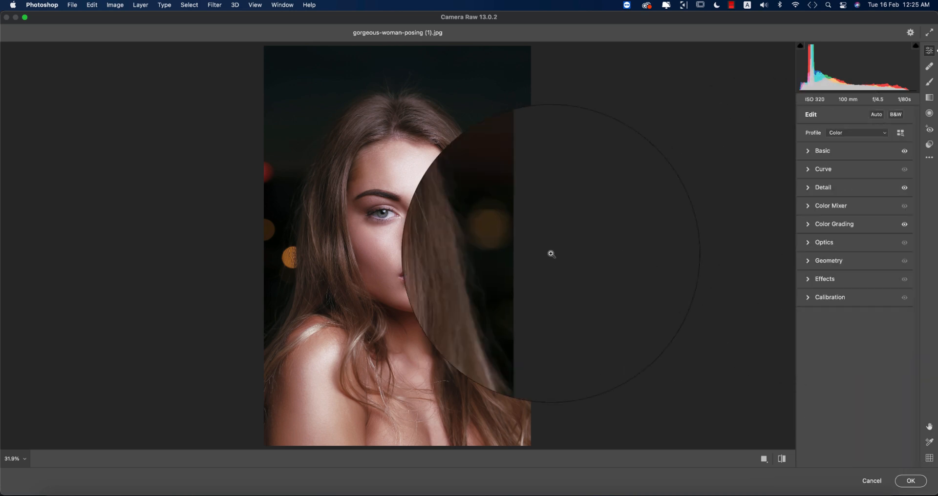
Step: Set Green Primary hue -33, Blue Primary hue -9, Vibrance -19, Saturation +10
click(831, 297)
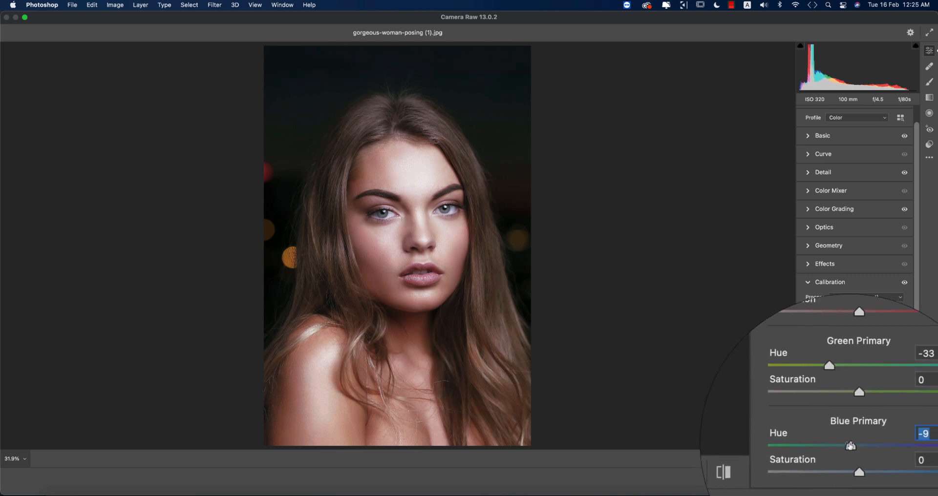
scroll(up, 3)
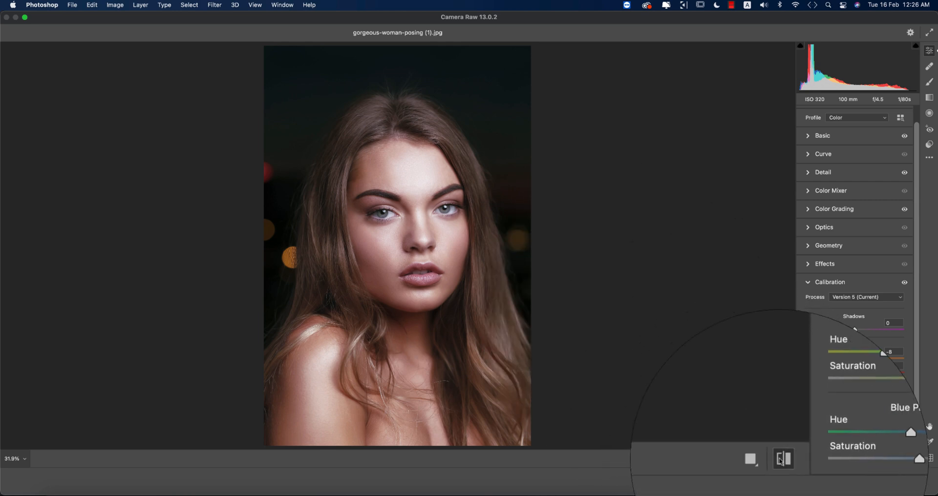
mouse_move(783, 459)
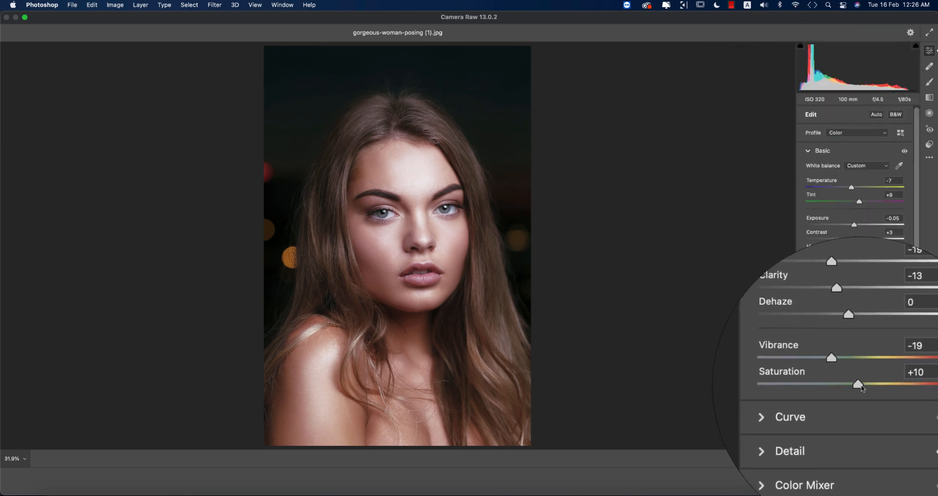
Step: Set reds to hue +15, saturation +46, luminance +23; oranges to hue -7, saturation -21
scroll(down, 3)
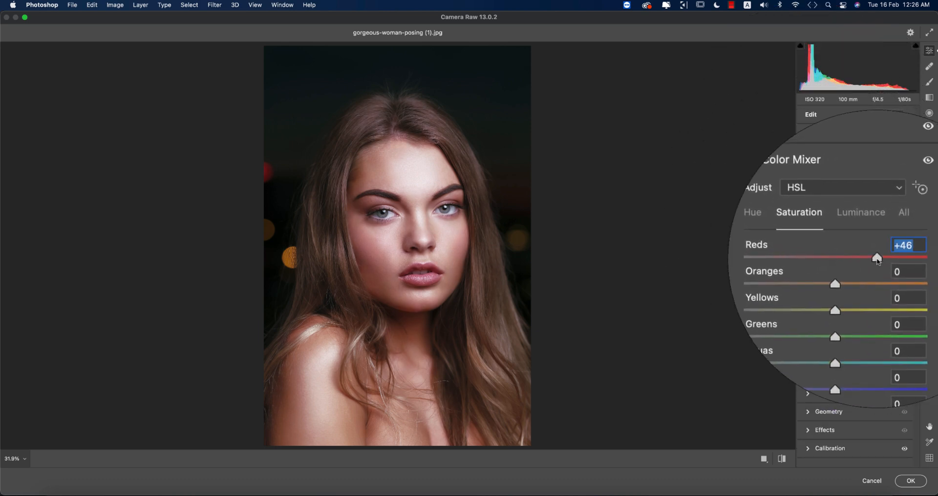
click(871, 215)
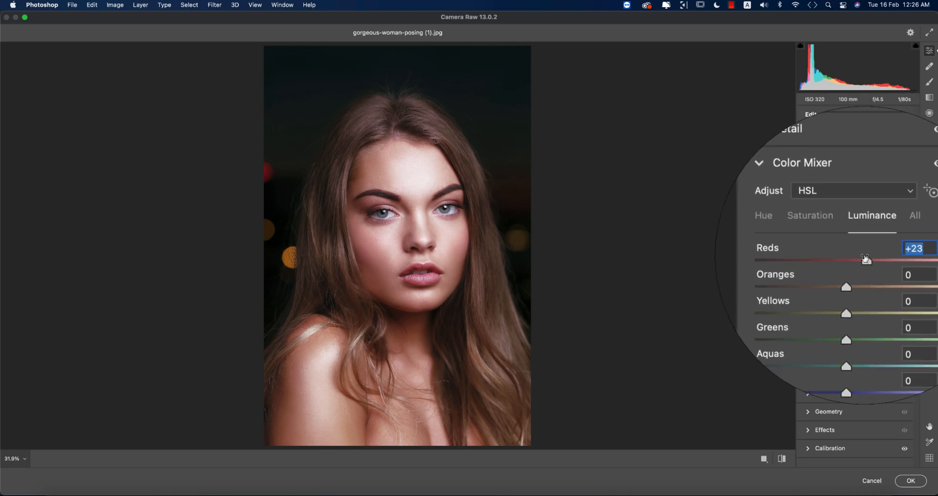
click(780, 215)
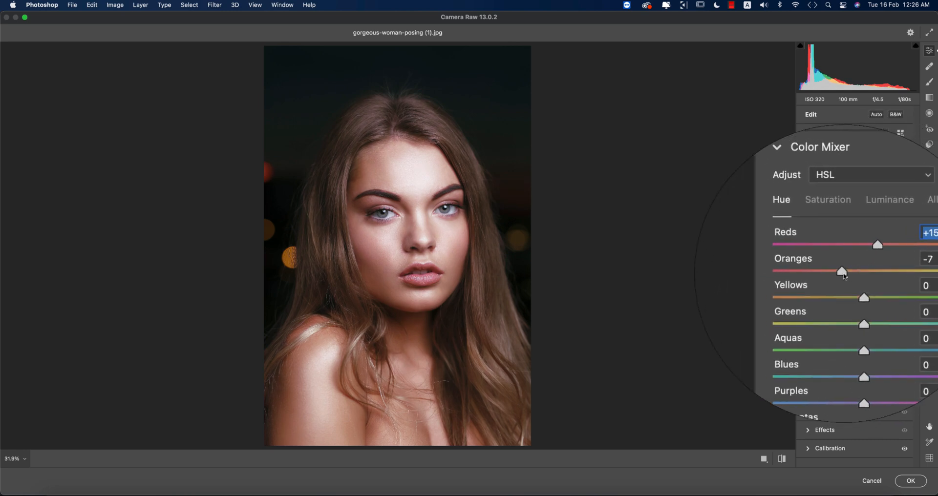
click(828, 199)
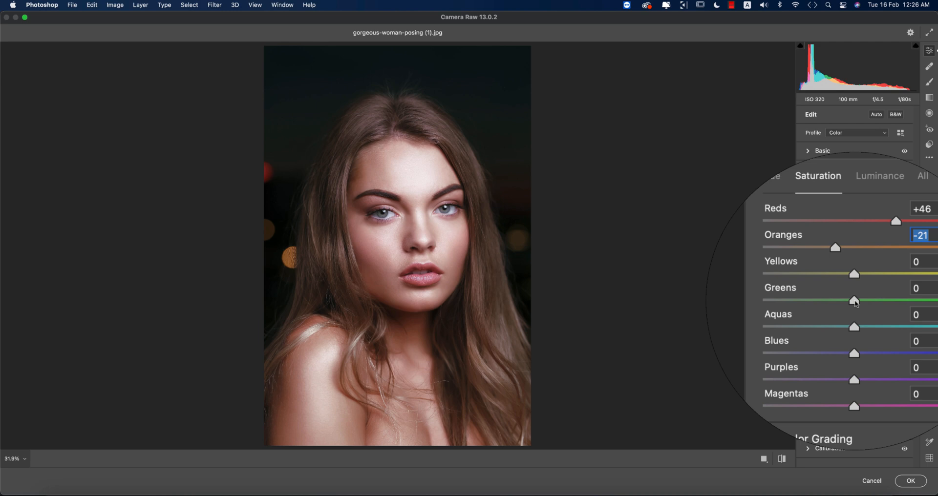
scroll(down, 3)
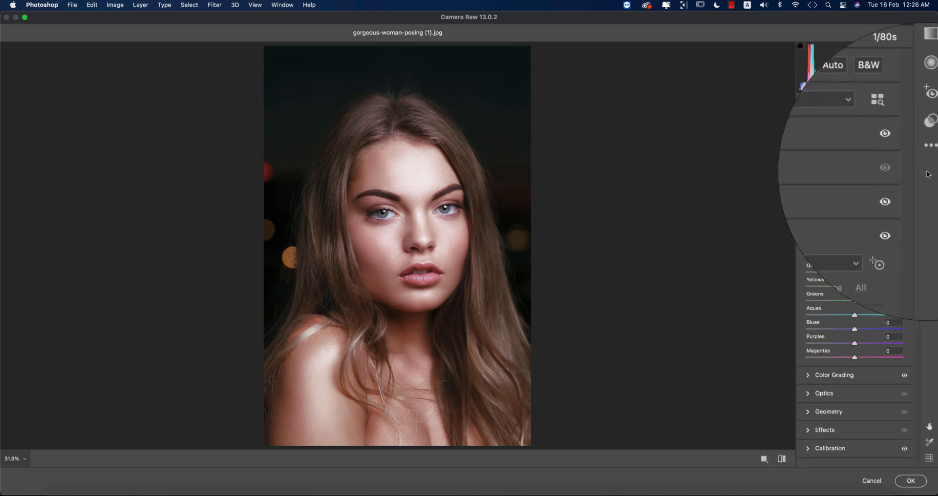
click(928, 144)
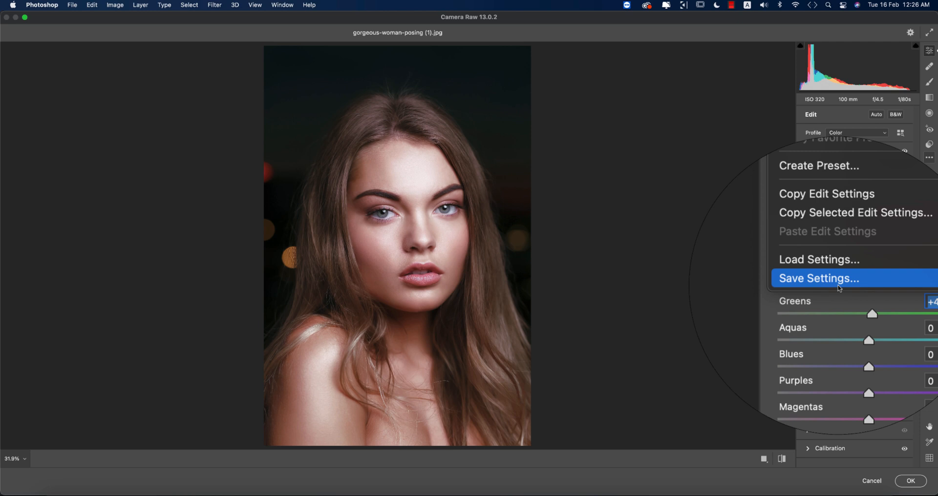
Step: Save the current Camera Raw grading as a settings preset file
click(818, 278)
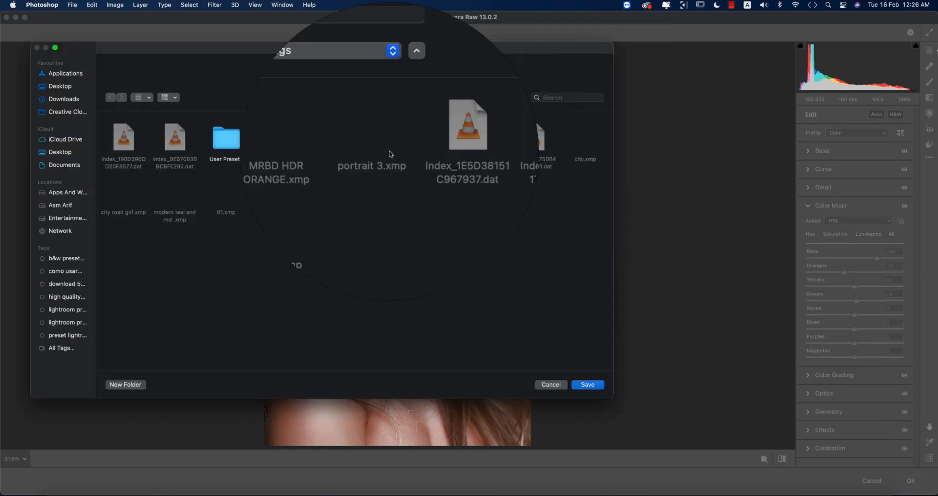
click(586, 385)
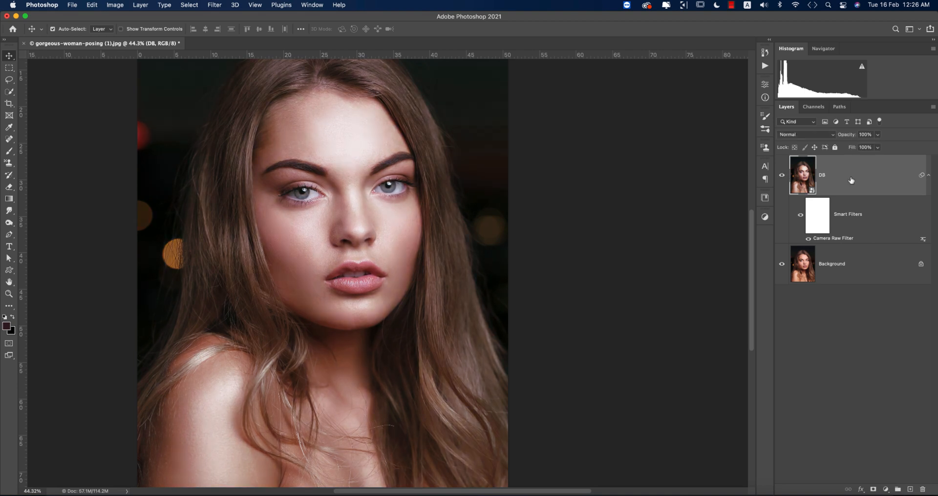
click(214, 5)
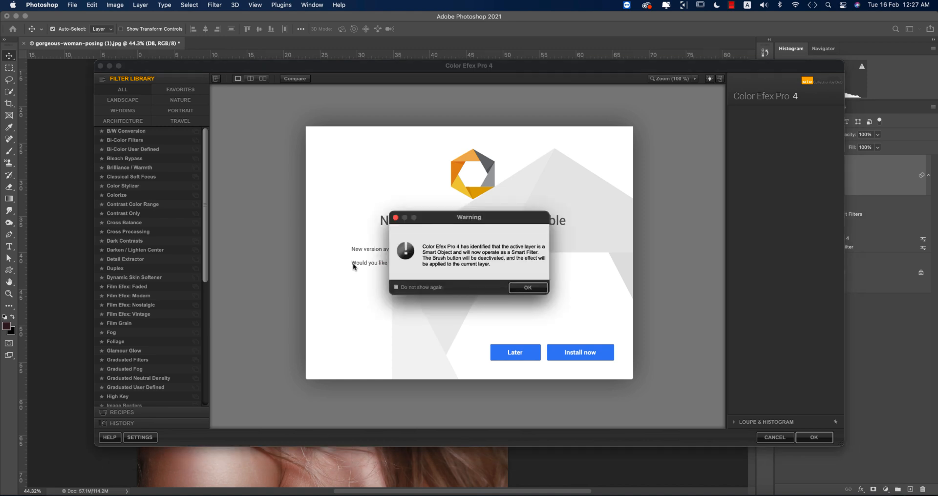
mouse_move(577, 249)
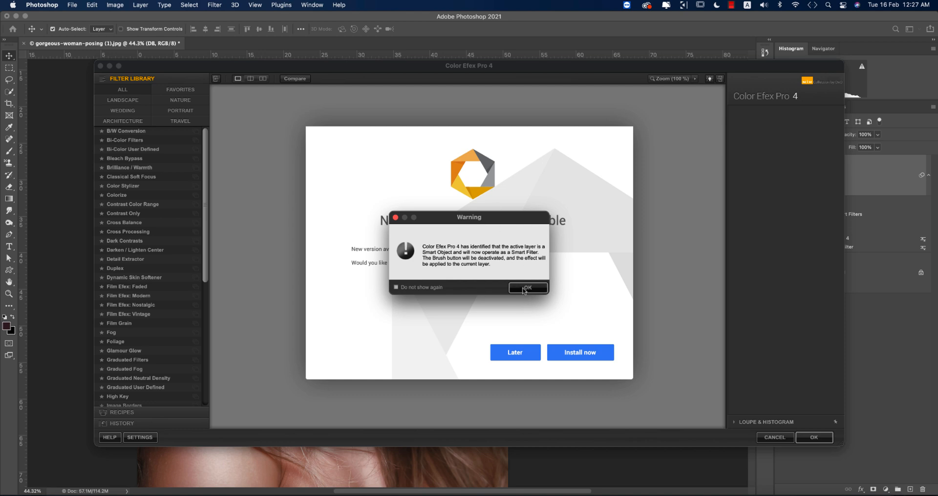
Step: Apply Color Efex Pro 4 Cross Processing to DB with method L02 at 35% strength
click(528, 287)
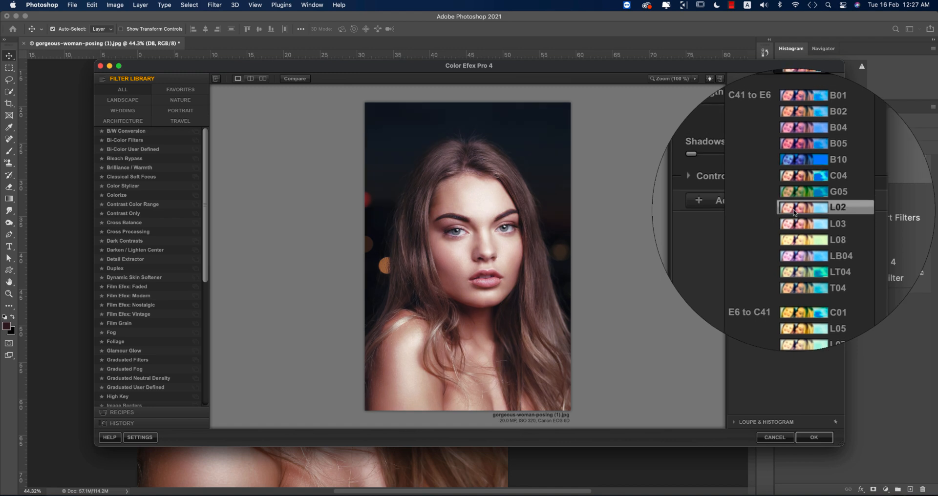
click(824, 207)
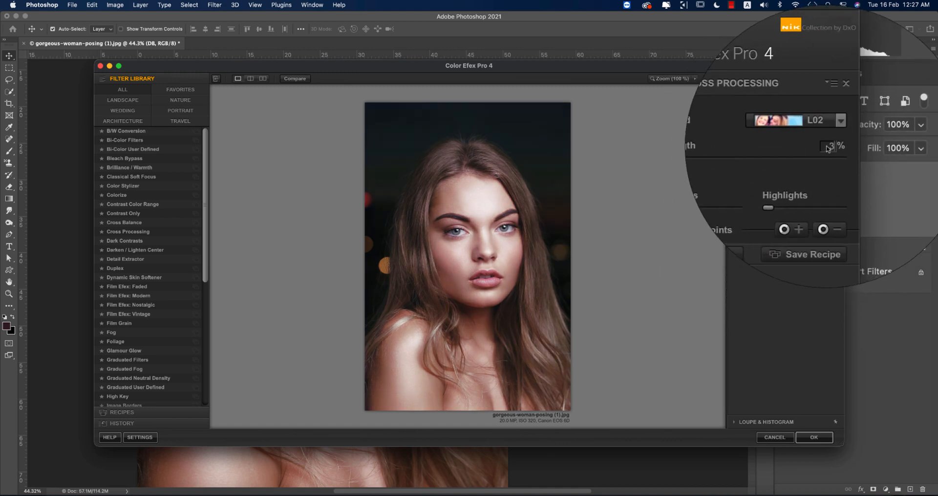
click(813, 437)
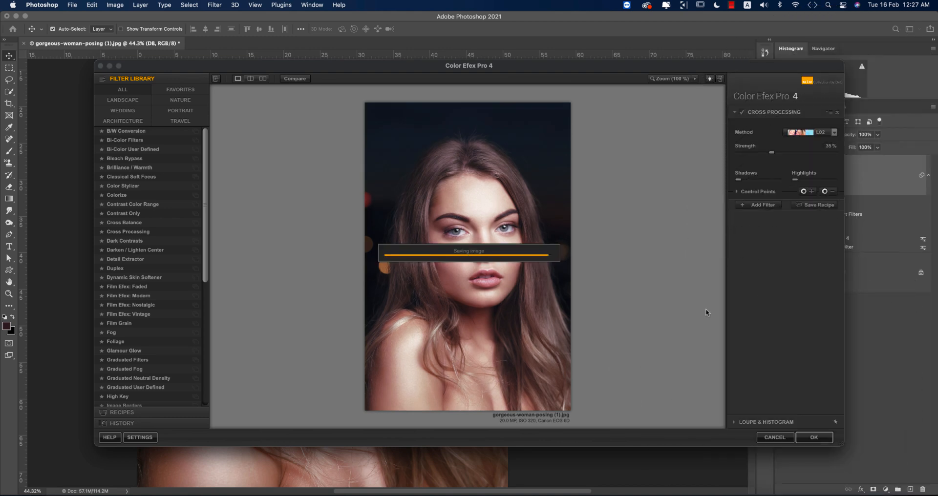
click(814, 438)
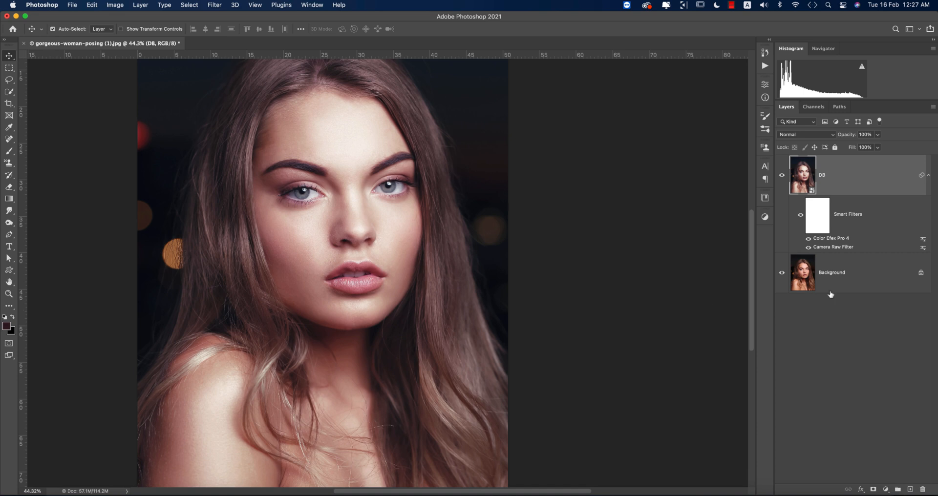
click(782, 174)
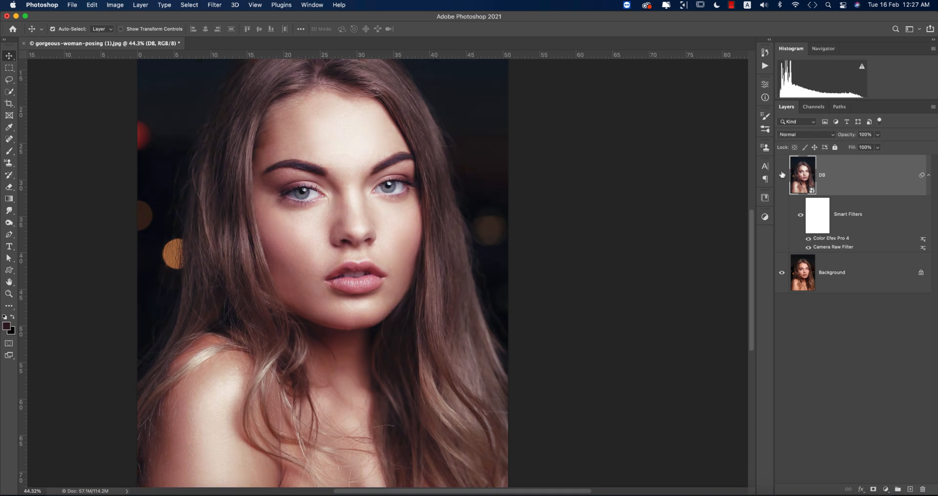
mouse_move(782, 174)
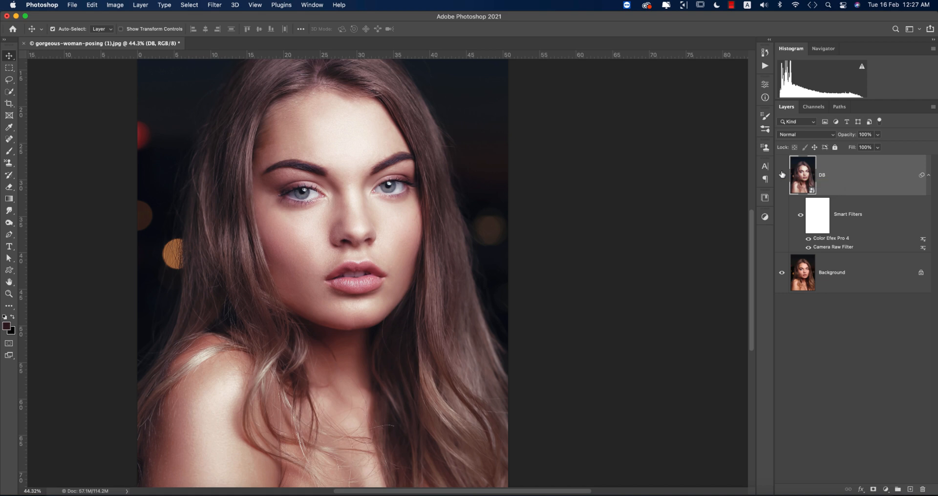
key(cmd+0)
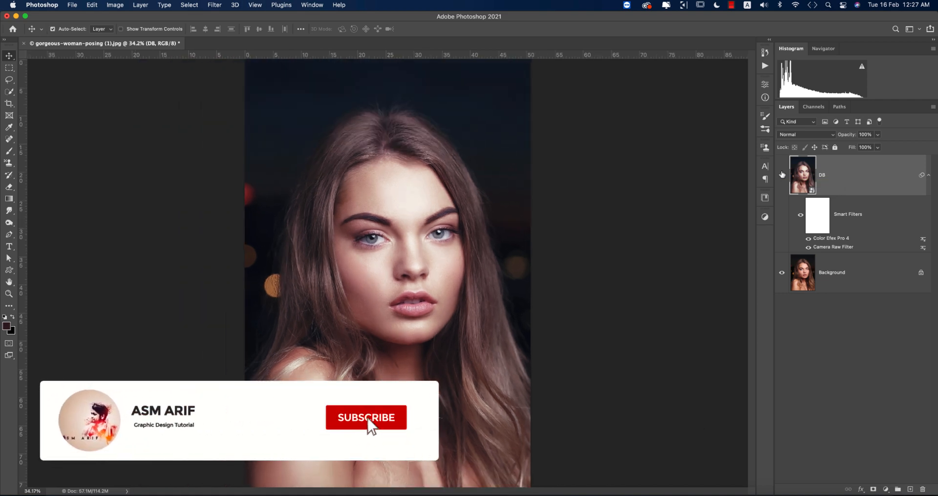
click(366, 417)
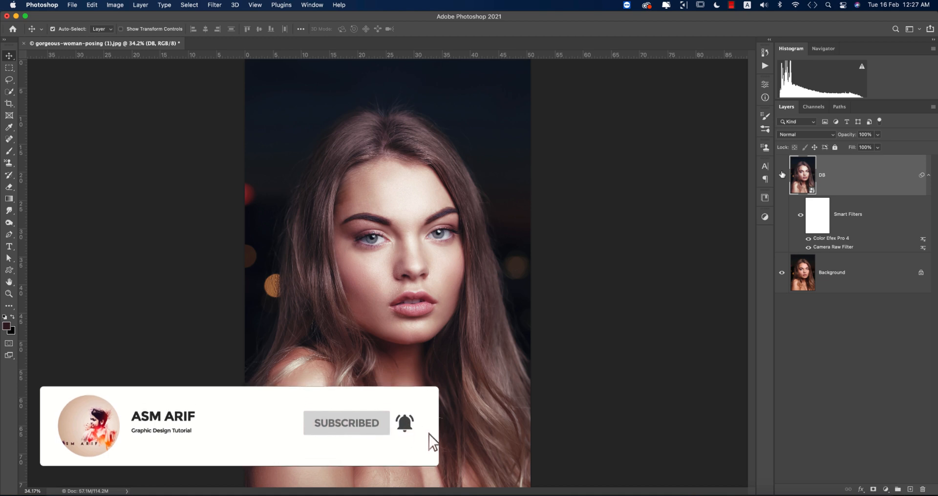